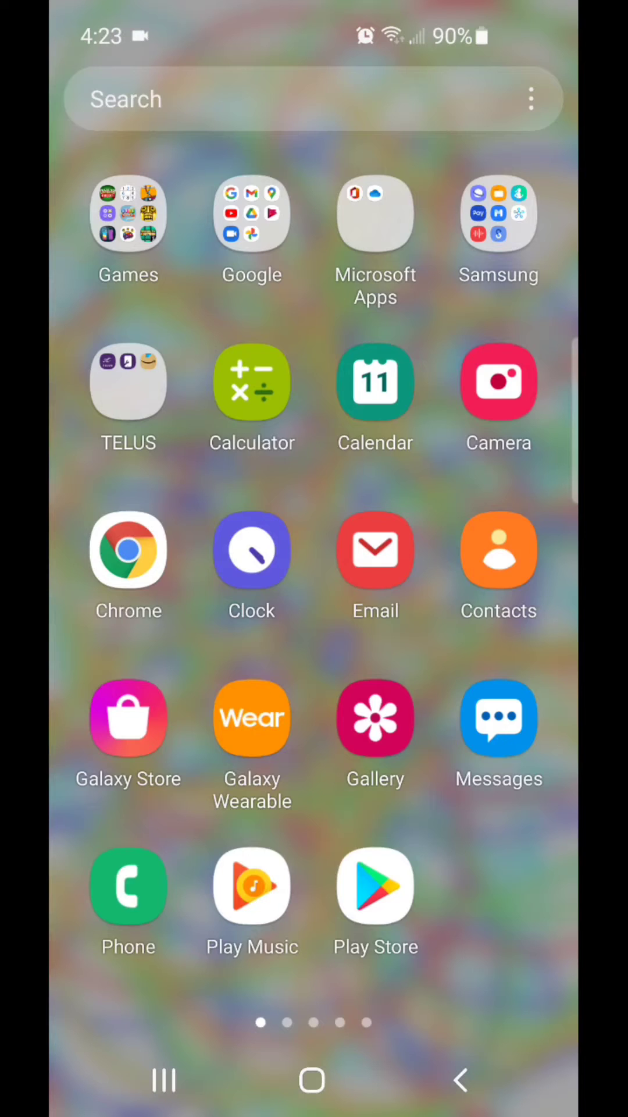
- Open the Samsung apps folder from the app drawer
click(499, 214)
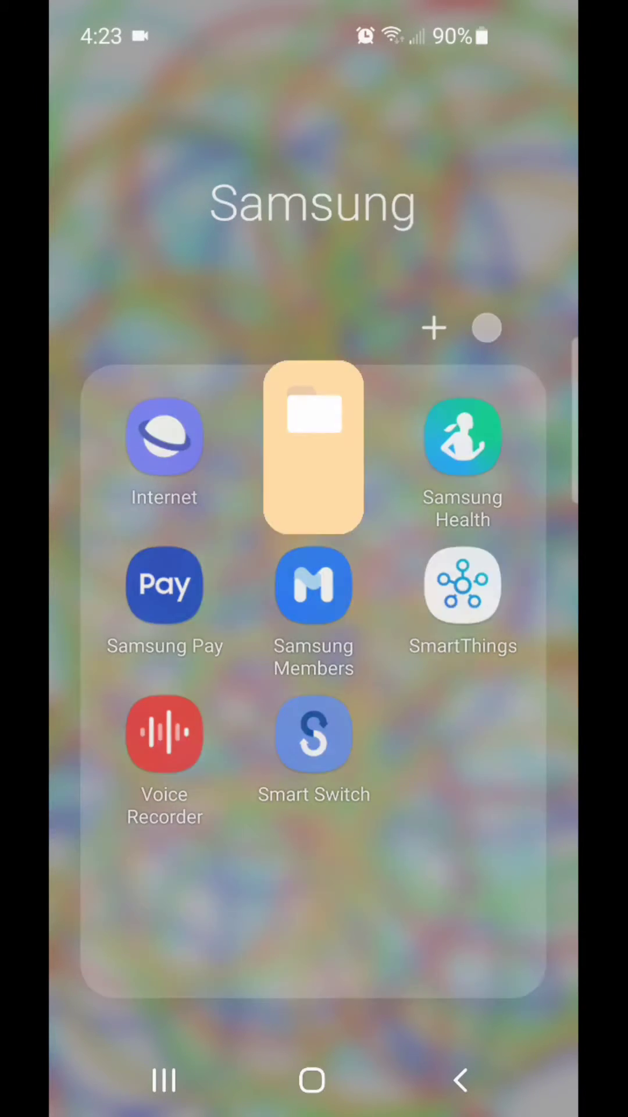
- Launch My Files and browse Internal storage's DCIM toward the collage folder
click(313, 447)
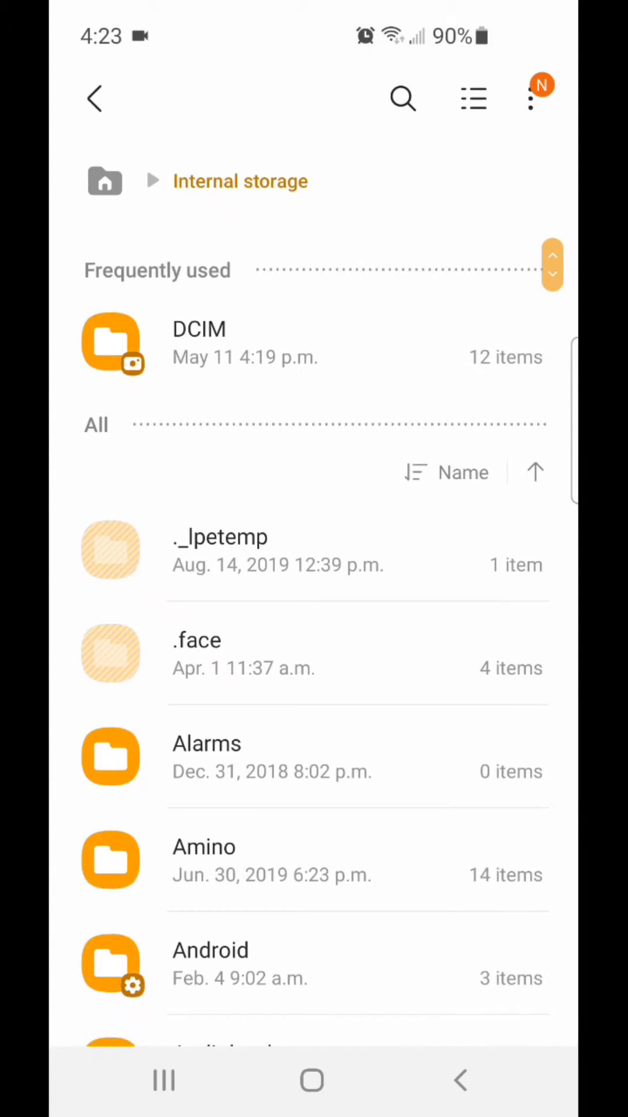
scroll(down, 3)
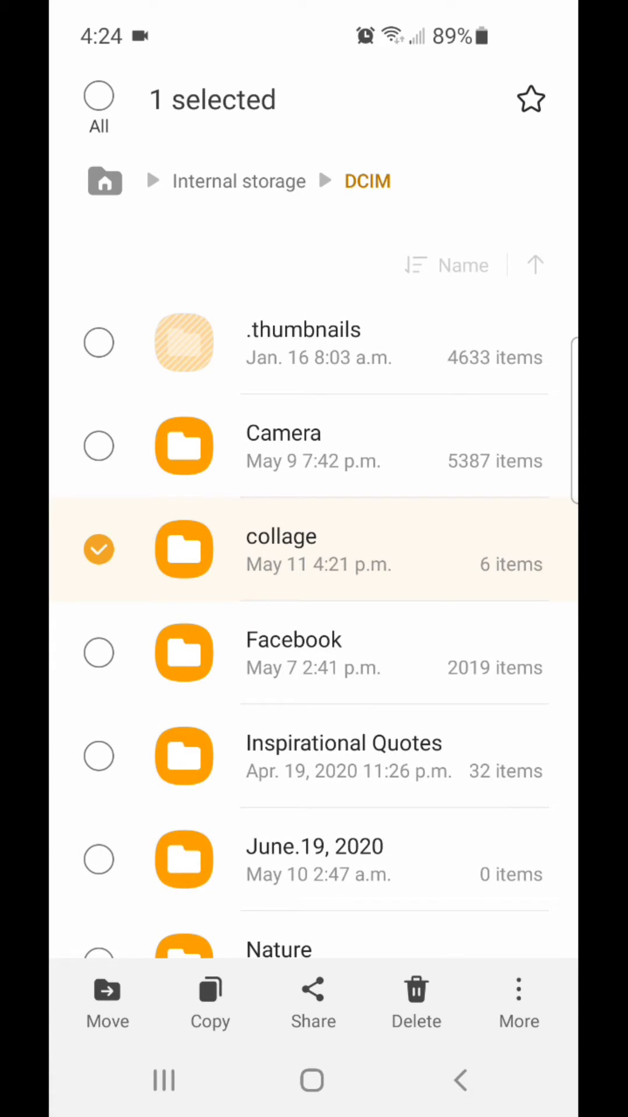
- Start a Move of collage and browse to SD card > DCIM as the destination
click(107, 991)
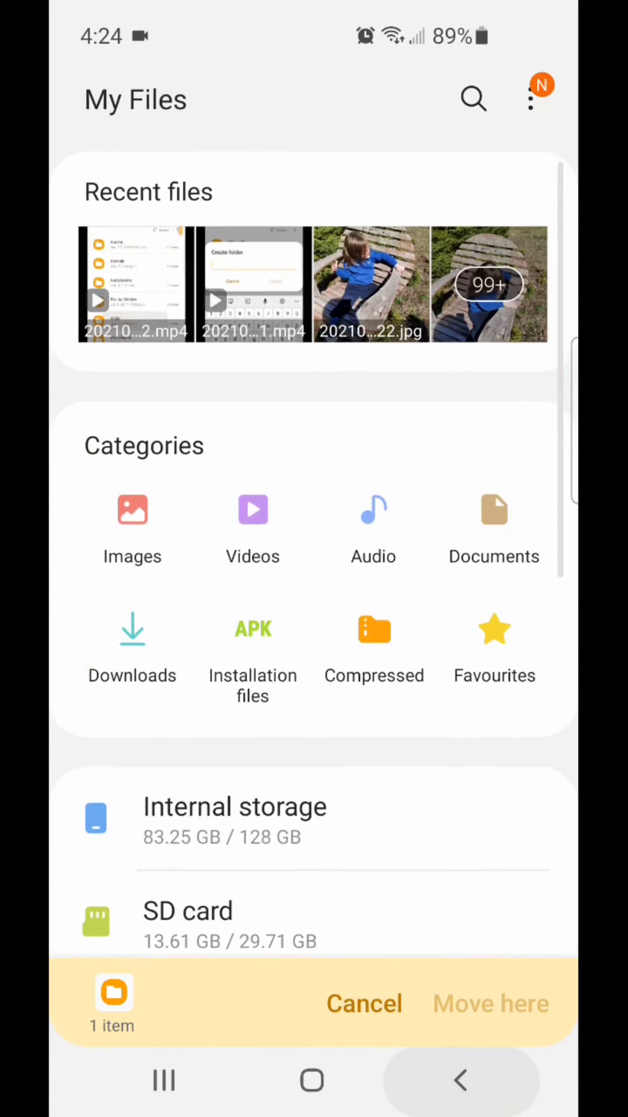
click(187, 910)
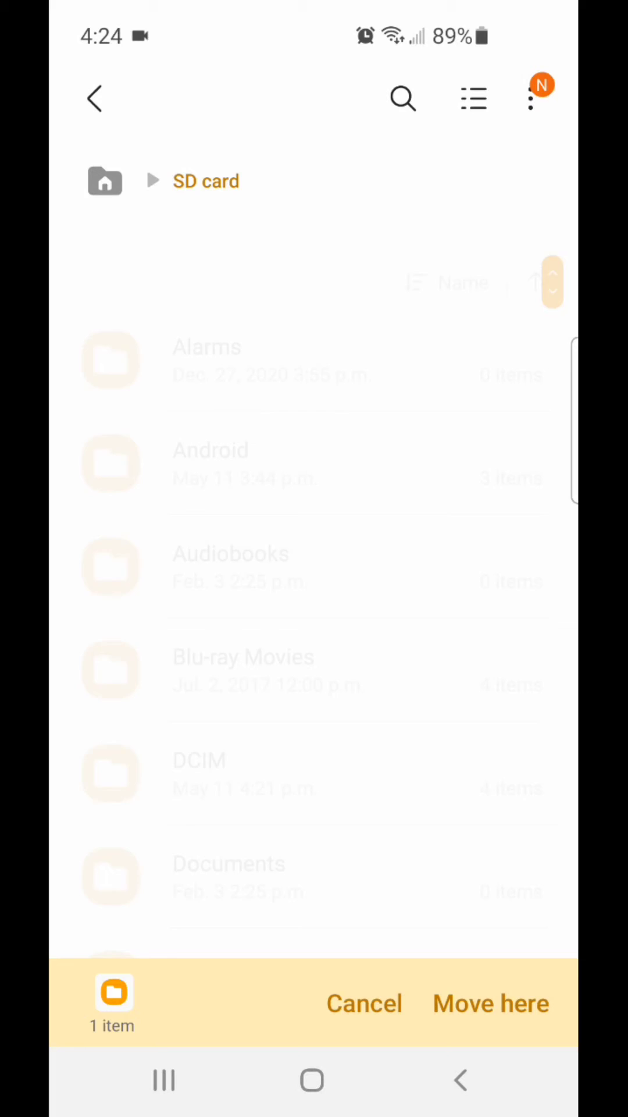
click(198, 772)
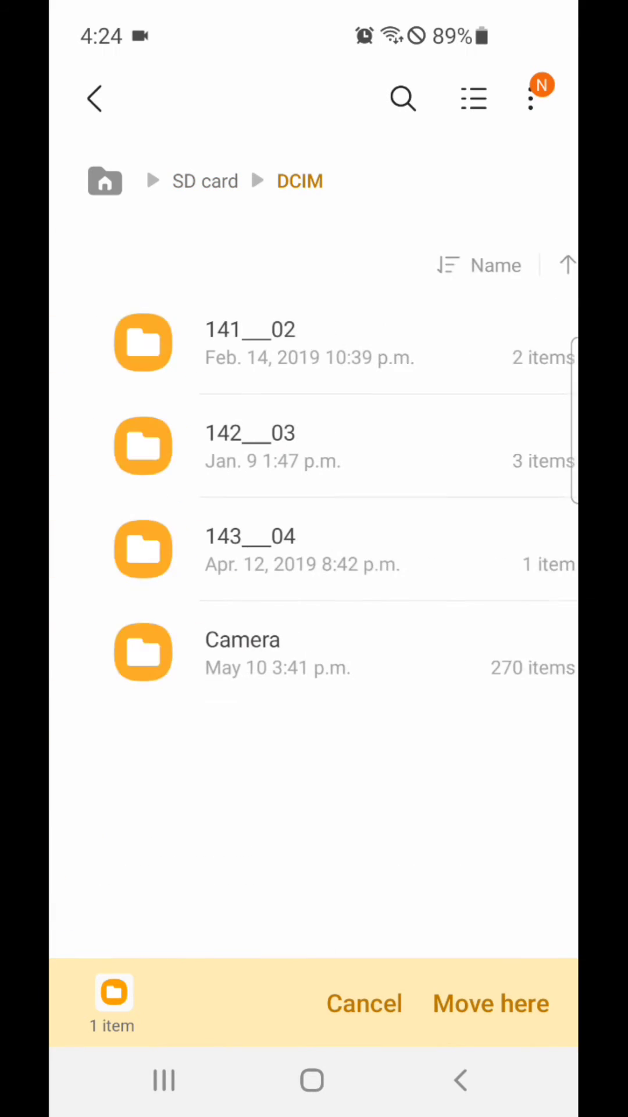